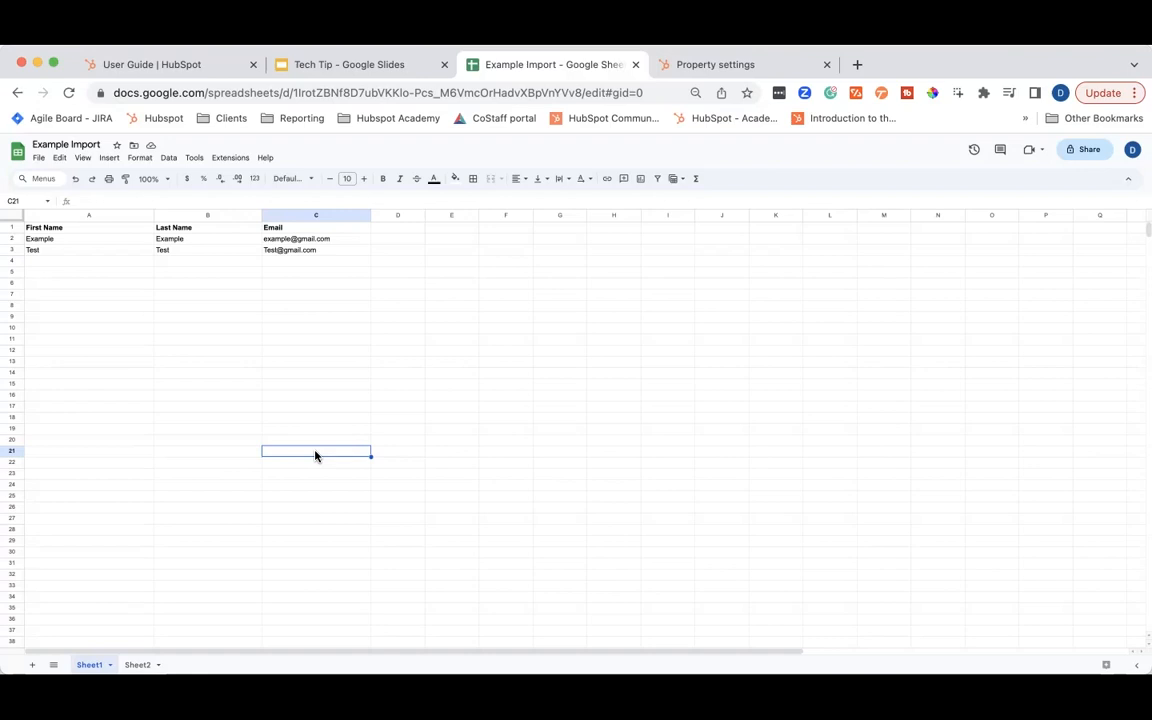
mouse_move(336, 270)
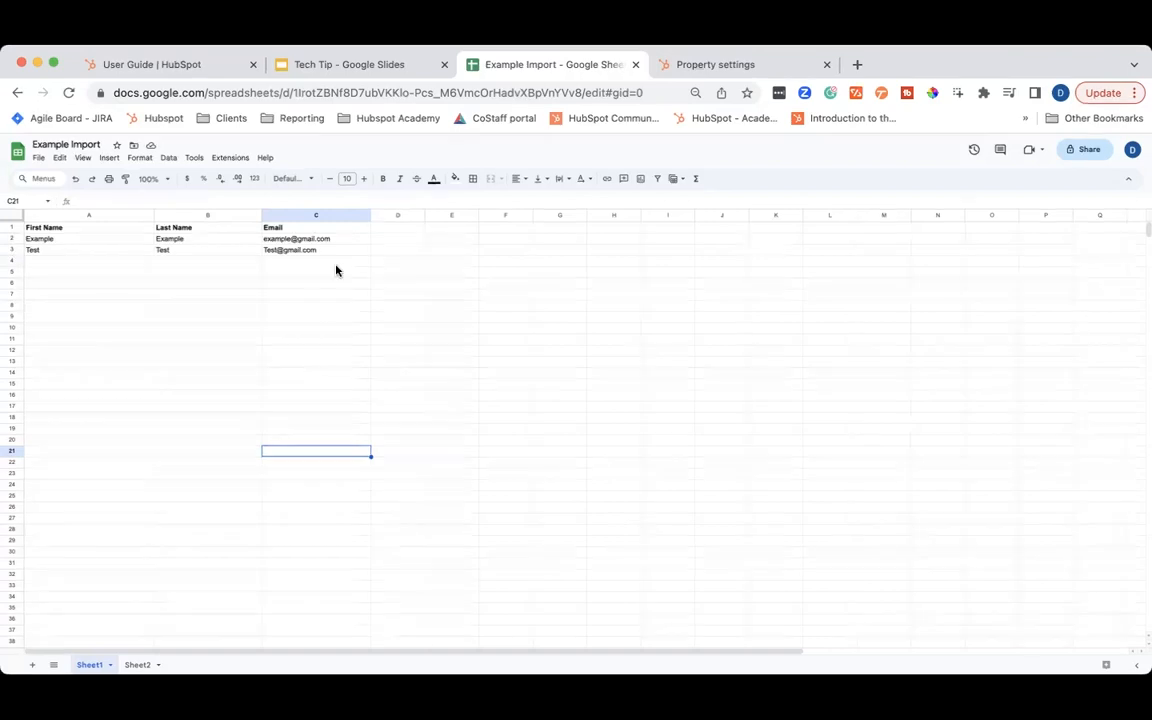
- Review the Email column and Sheet2's Client ID values, then return to the test property's rules
left_click(315, 227)
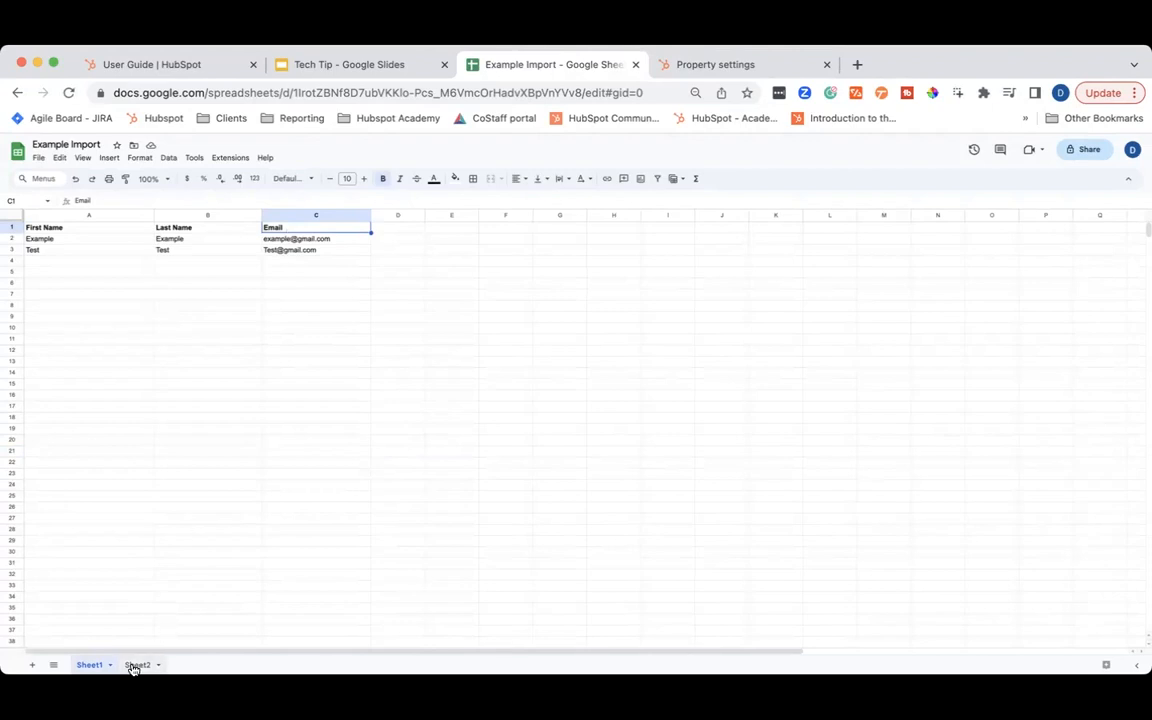
left_click(137, 664)
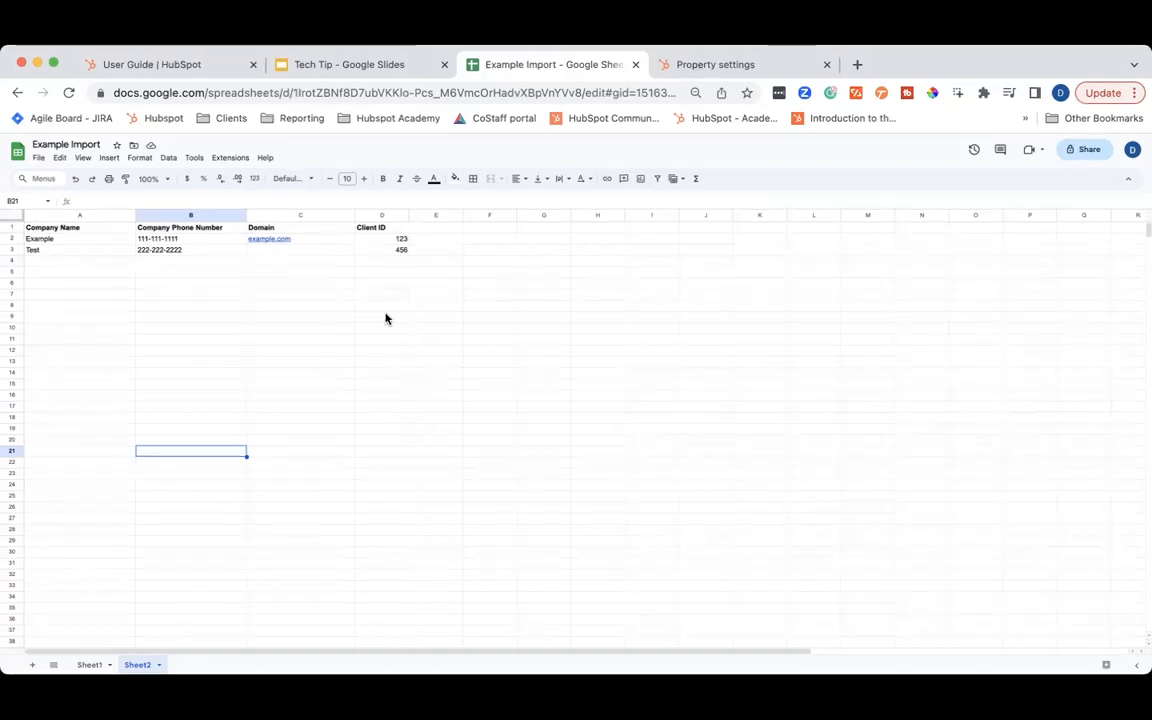
mouse_move(272, 256)
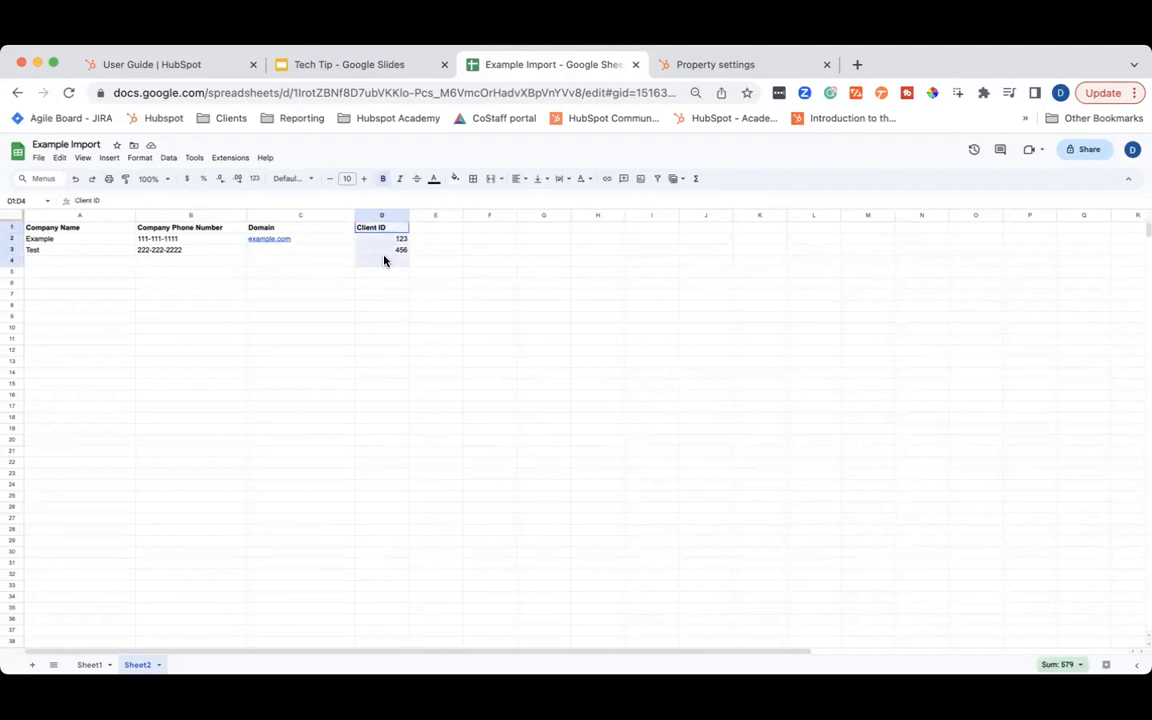
left_click(381, 249)
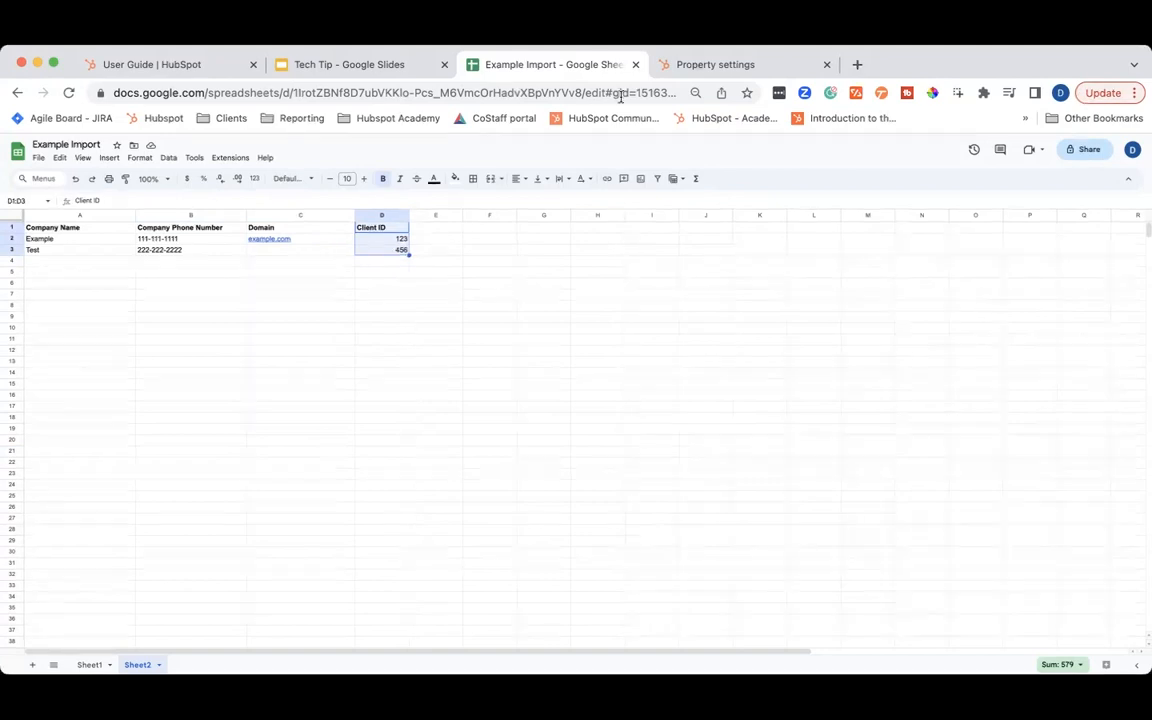
left_click(715, 64)
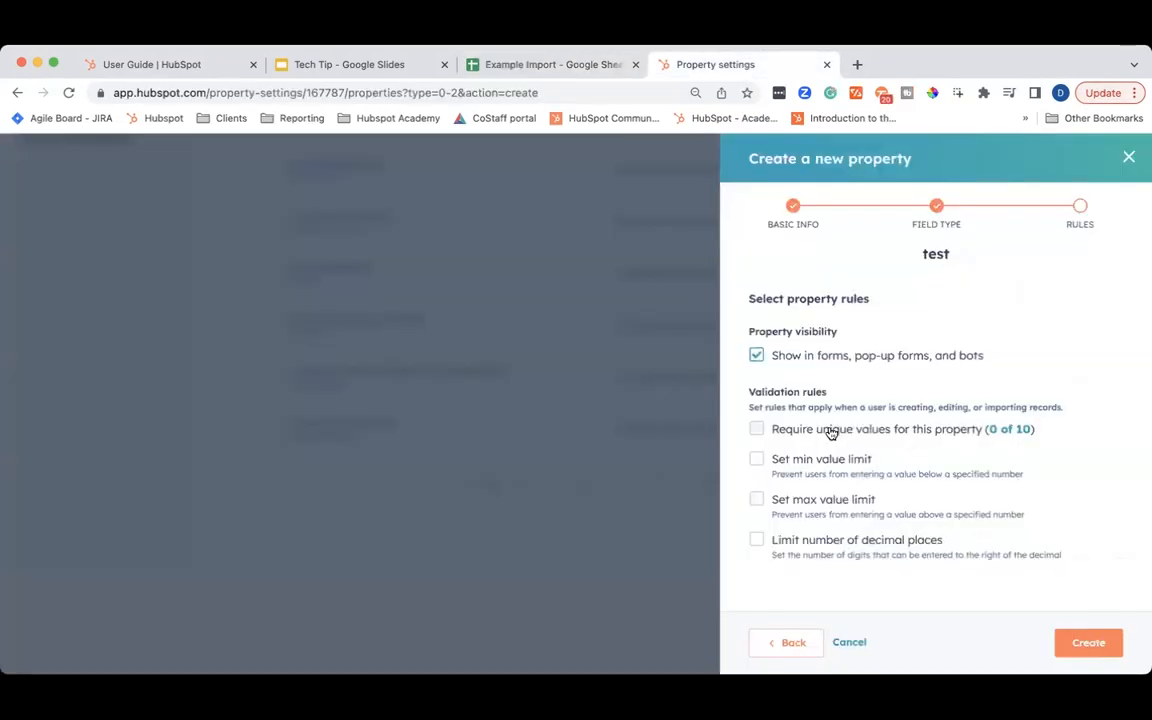
- Require unique values for the test property and return to the Example Import sheet
left_click(757, 428)
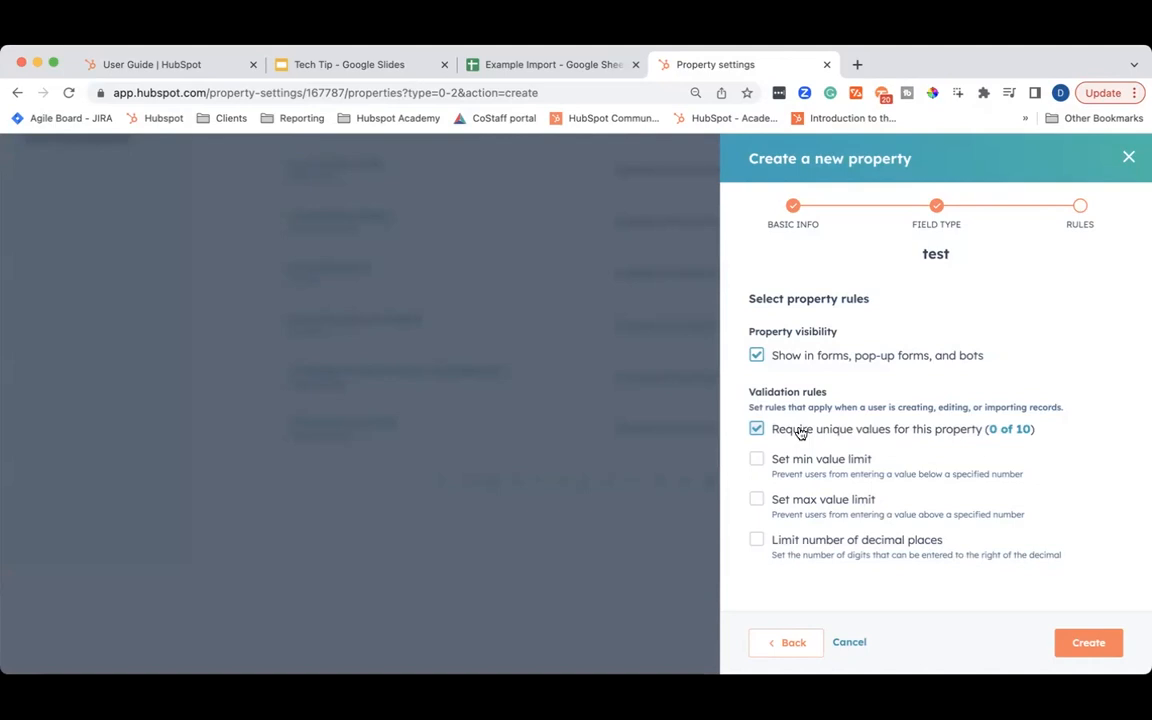
left_click(553, 64)
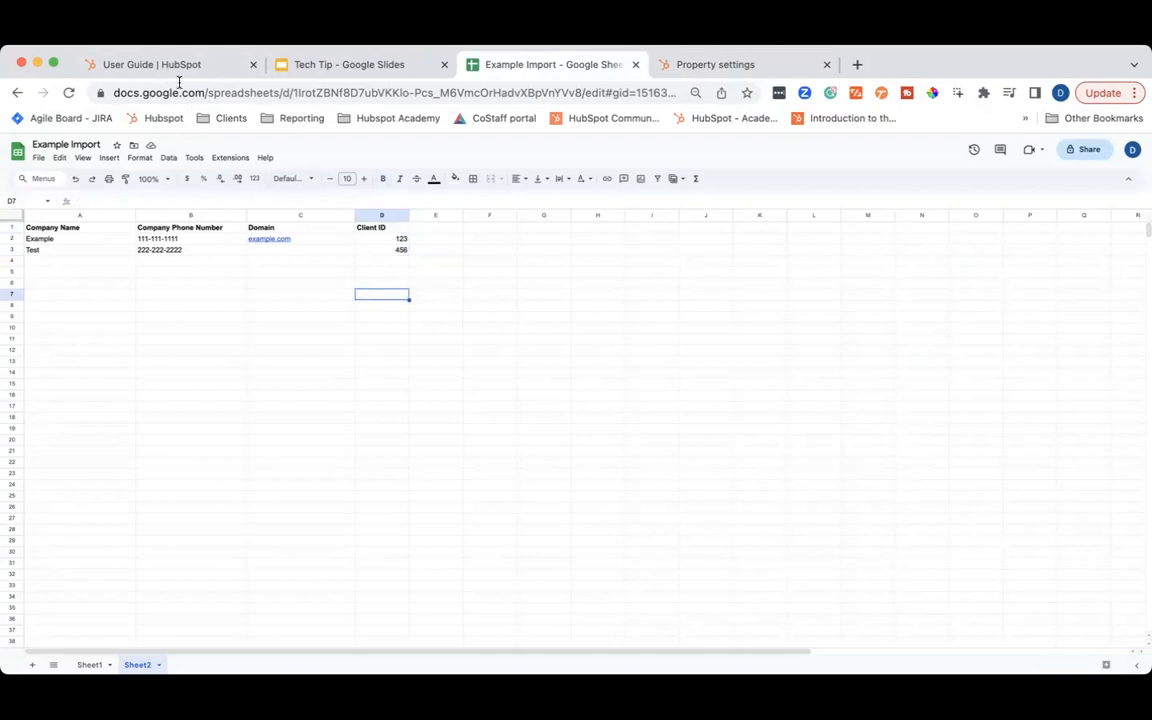
- From Contacts > Contacts, choose Actions > Manage duplicates to see two contact pairs
left_click(150, 64)
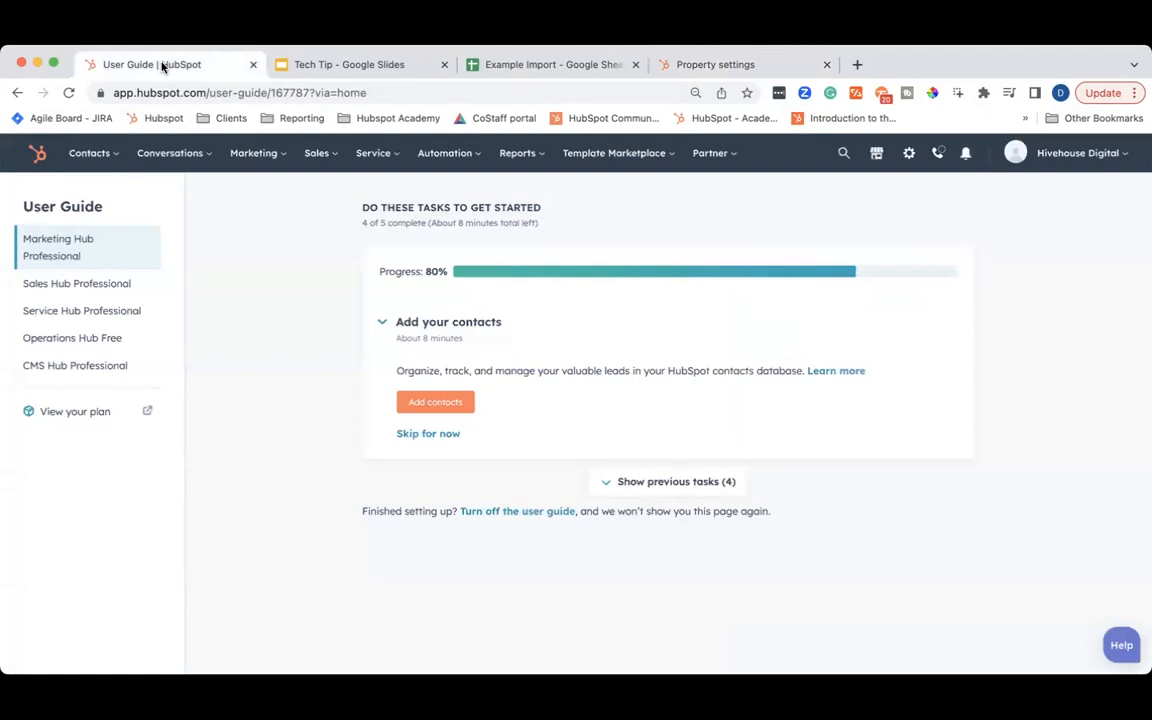
left_click(88, 152)
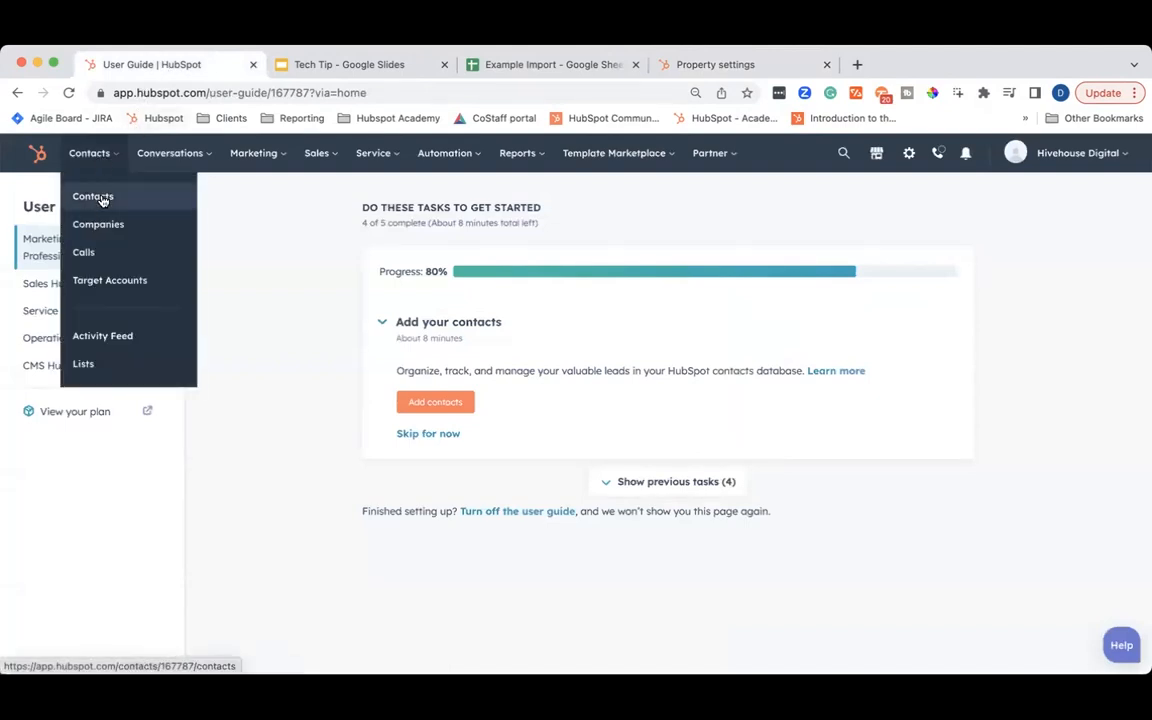
left_click(92, 196)
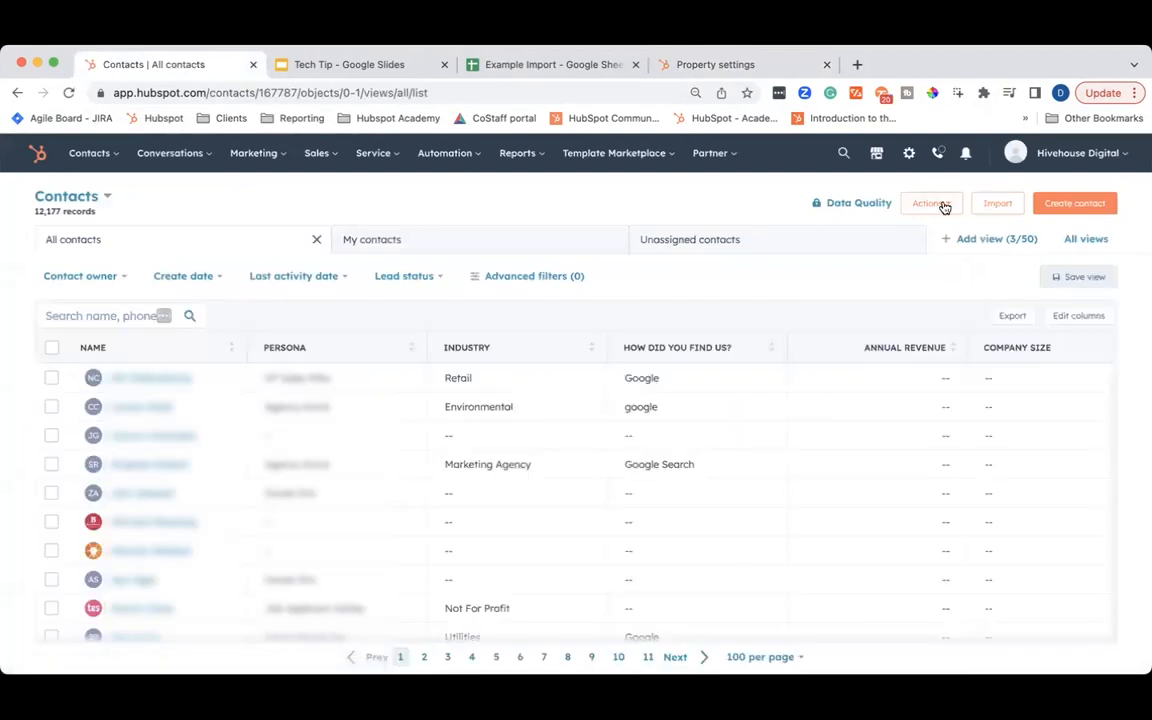
left_click(930, 203)
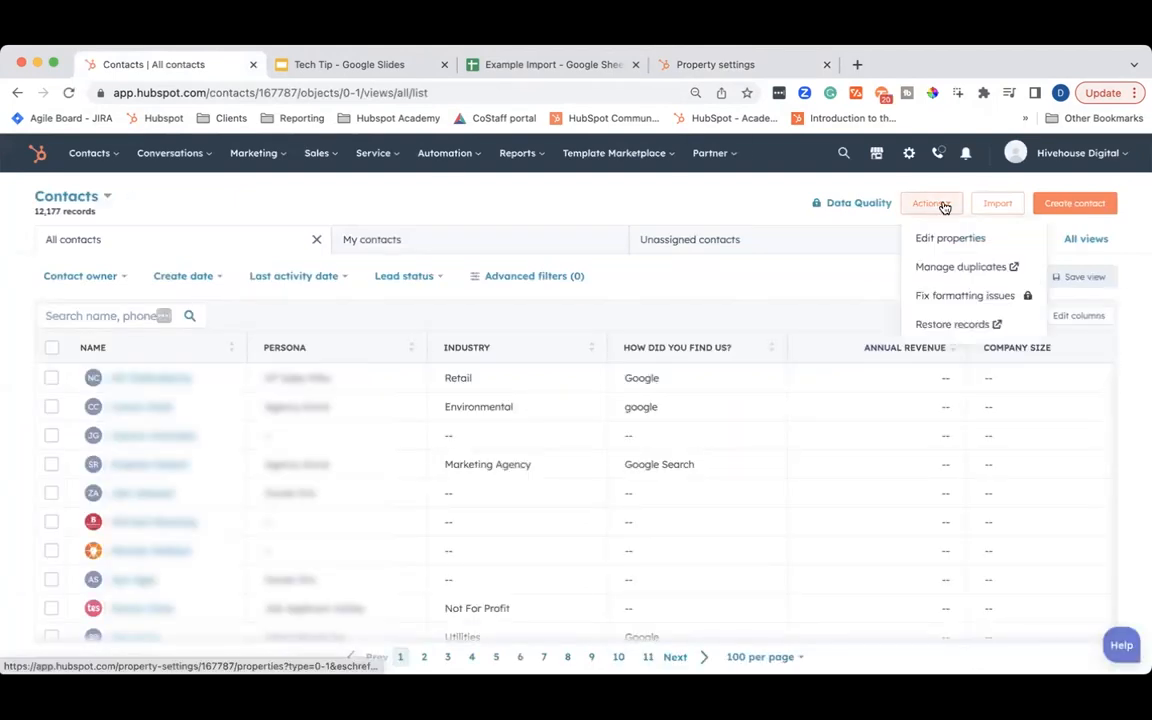
left_click(960, 266)
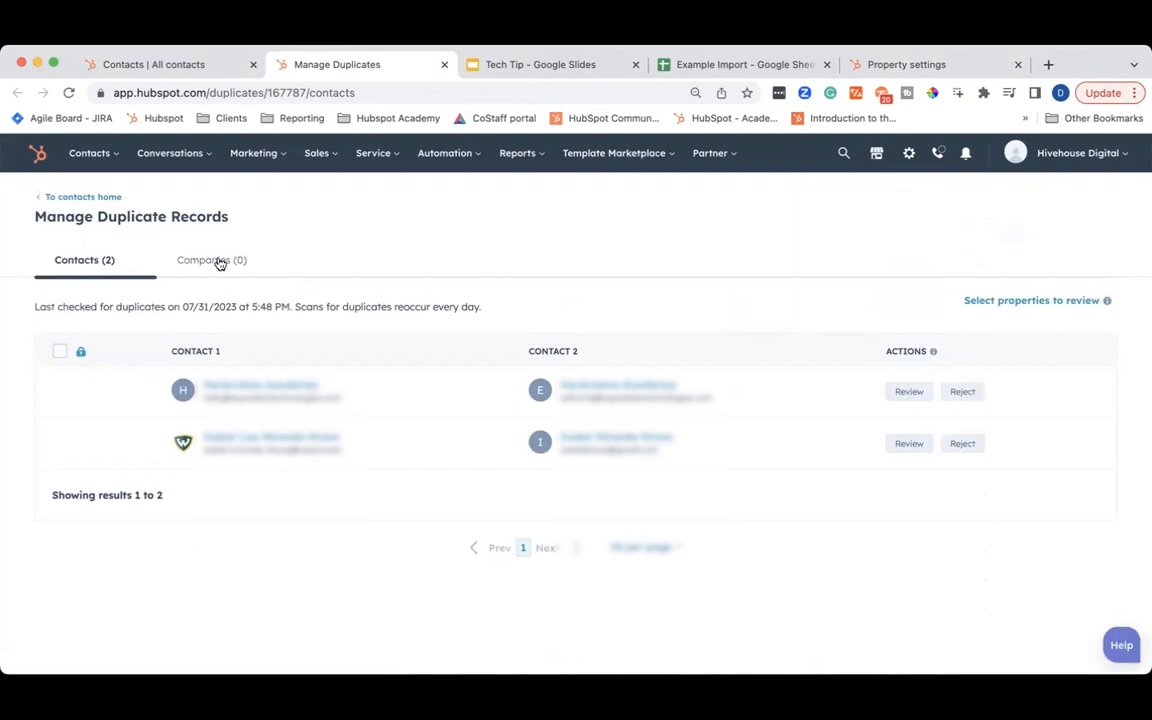
left_click(212, 260)
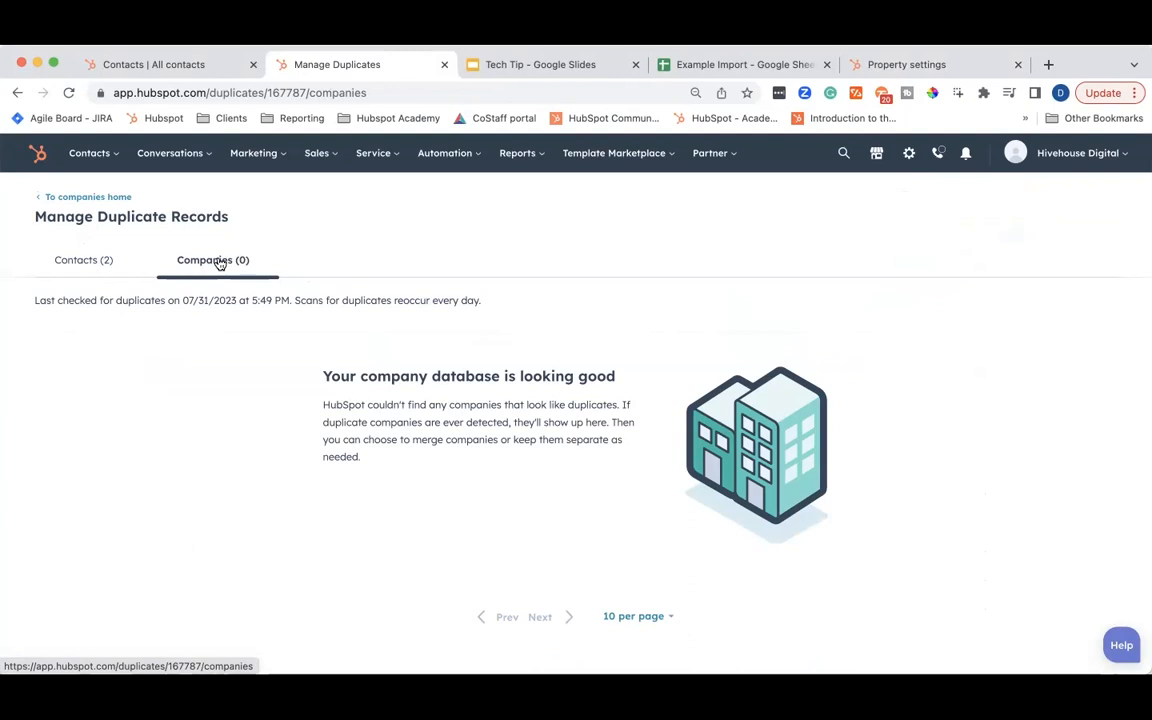
left_click(76, 260)
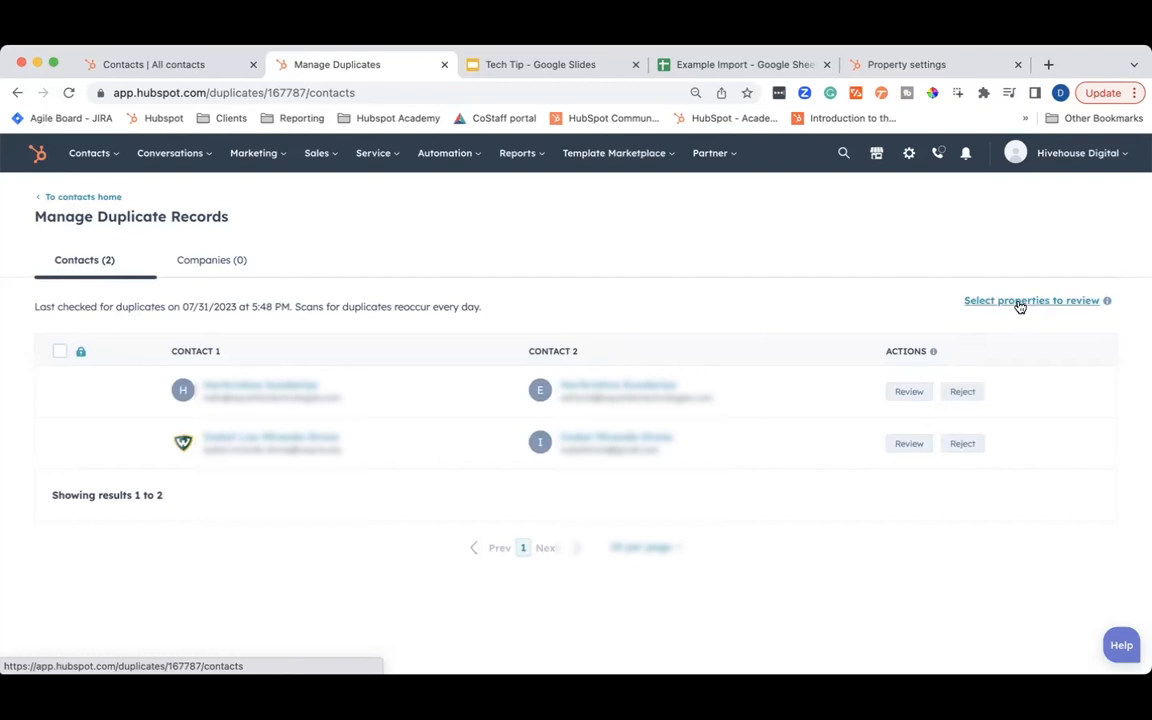
- Limit duplicate comparison to first name, last name, company name, email and IP state/region
left_click(1031, 300)
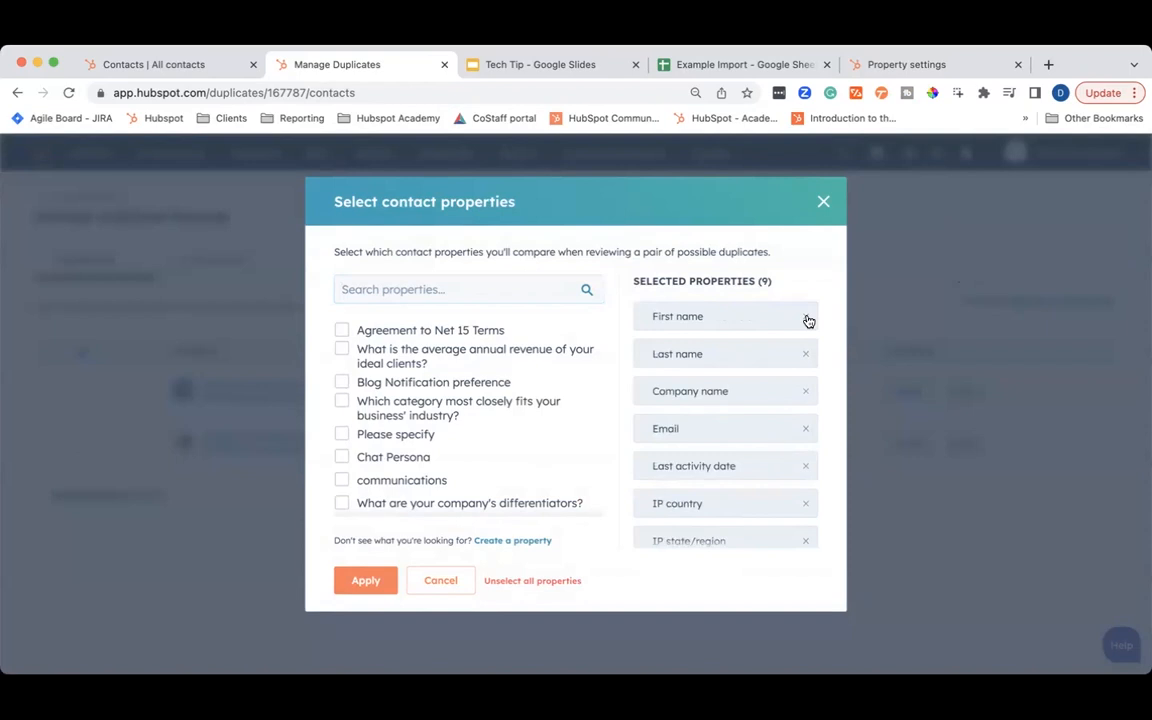
scroll("down", 3)
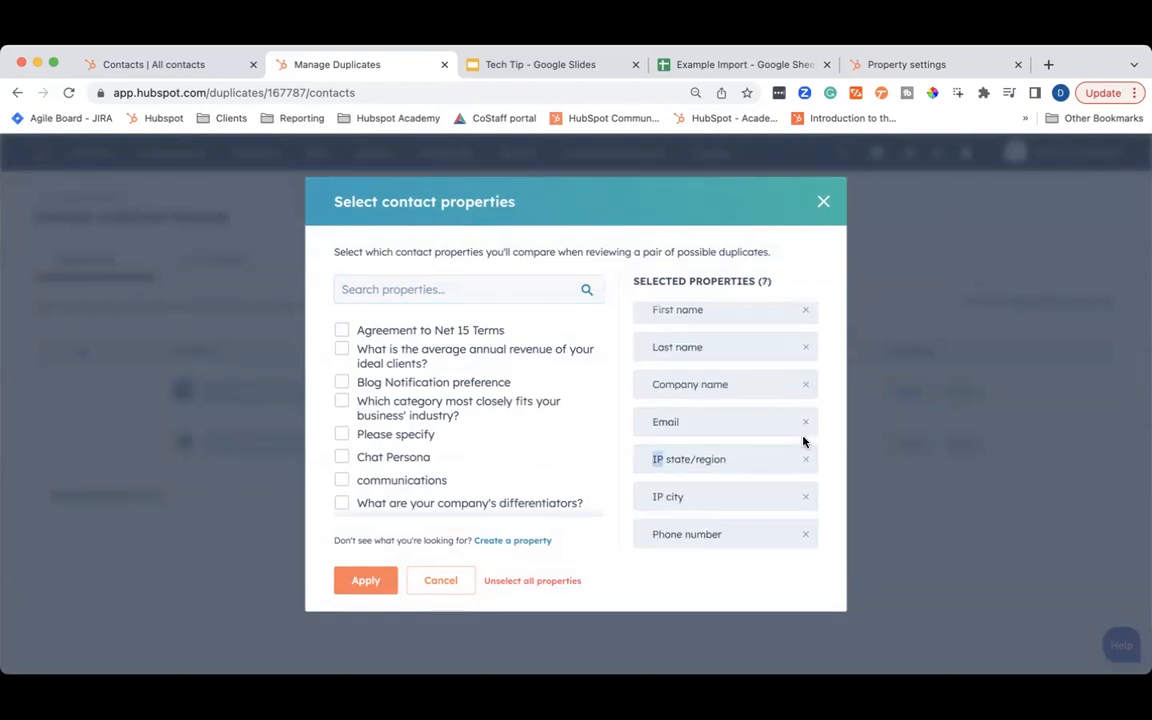
mouse_move(733, 499)
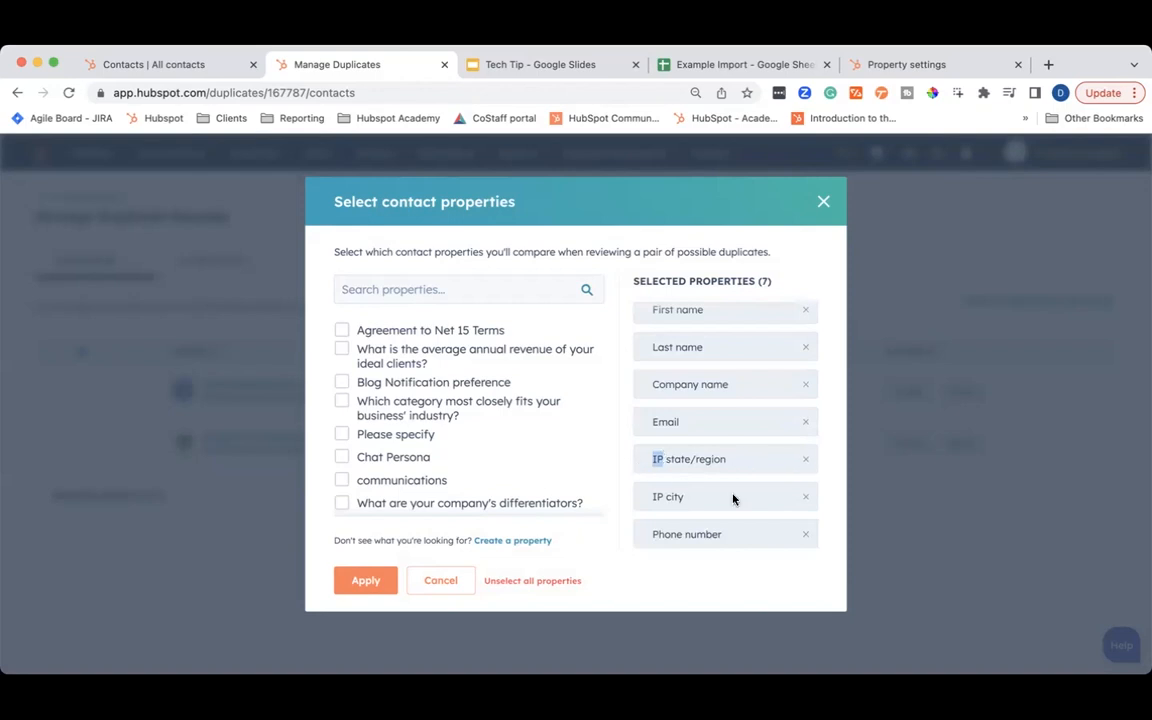
left_click(805, 496)
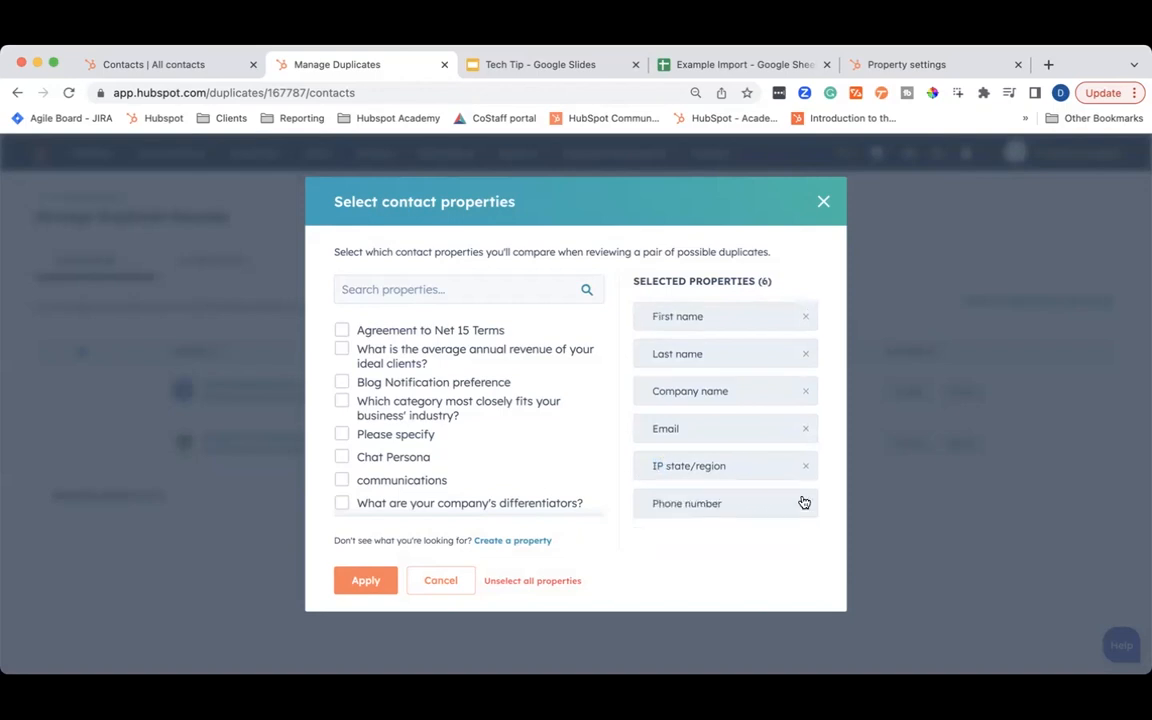
left_click(805, 503)
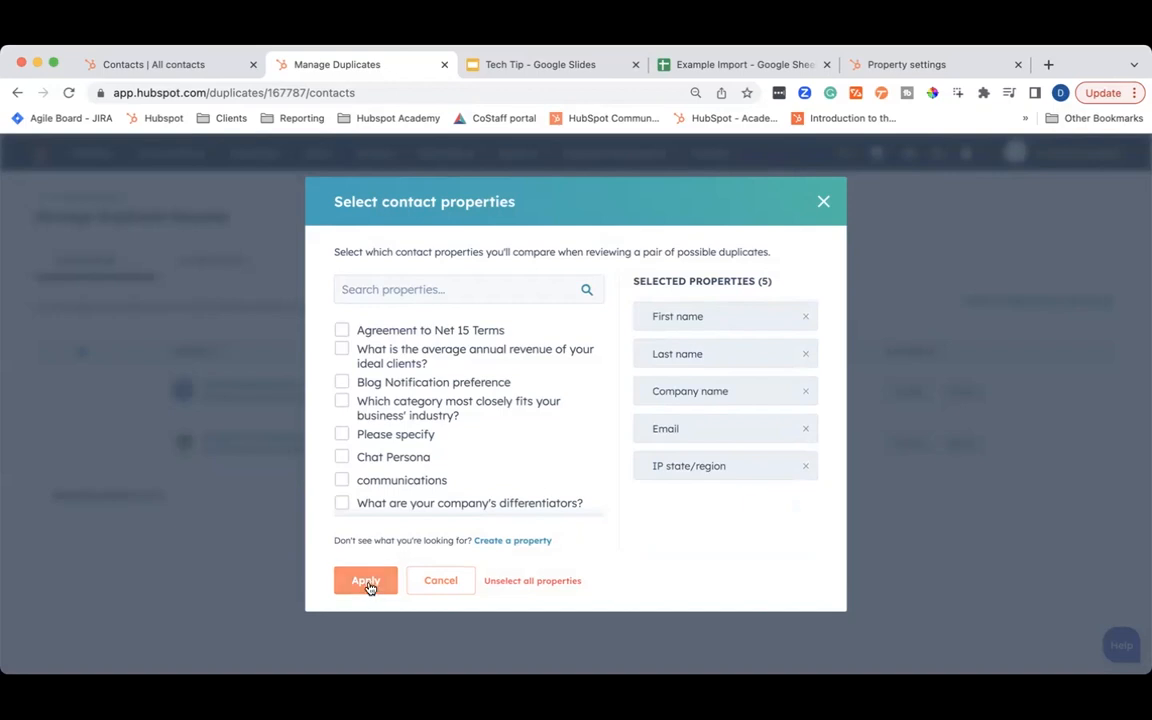
left_click(365, 580)
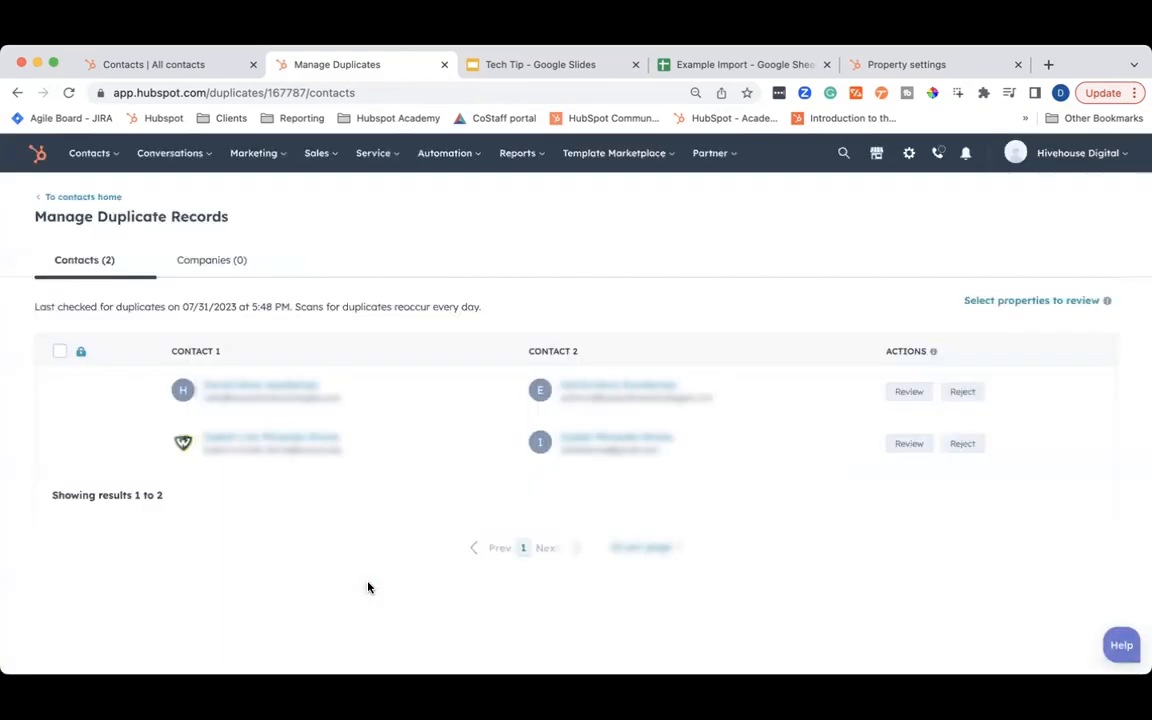
mouse_move(780, 497)
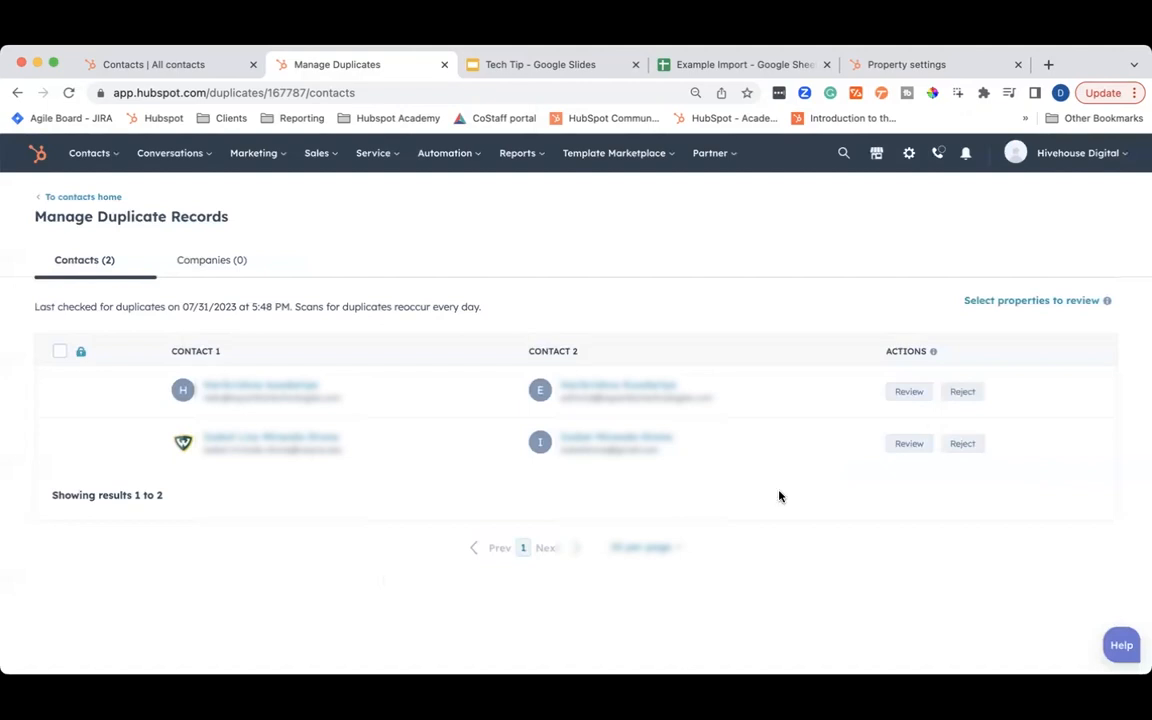
mouse_move(895, 391)
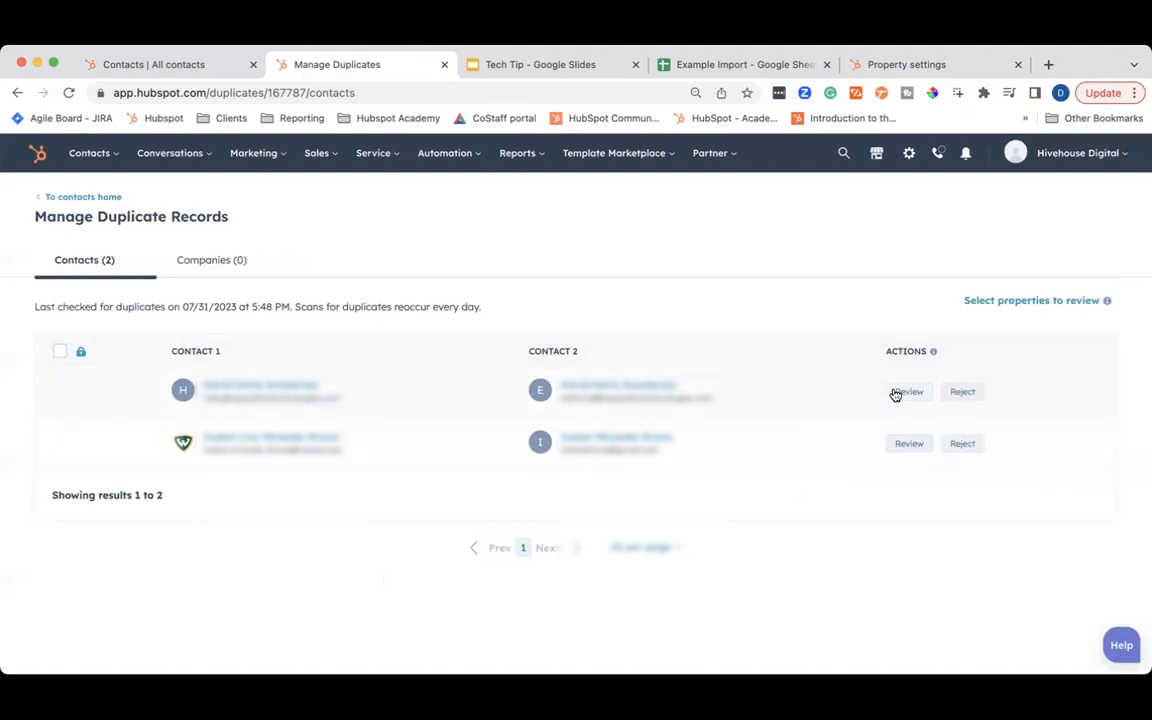
left_click(908, 391)
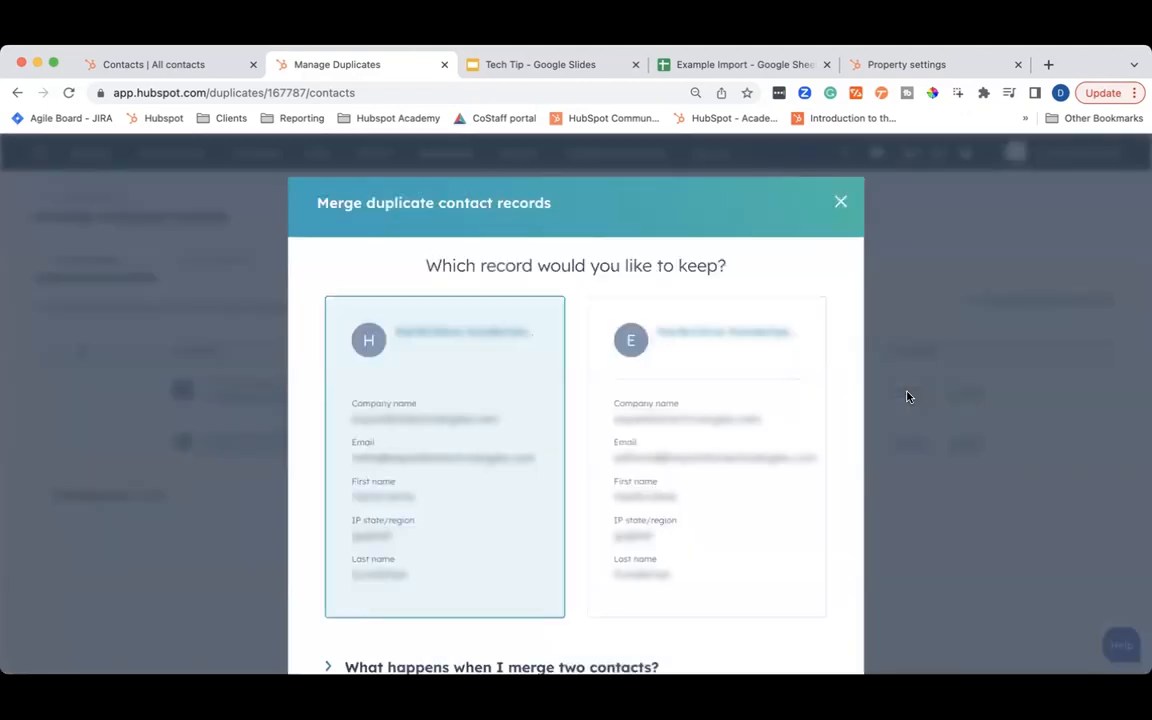
left_click(706, 457)
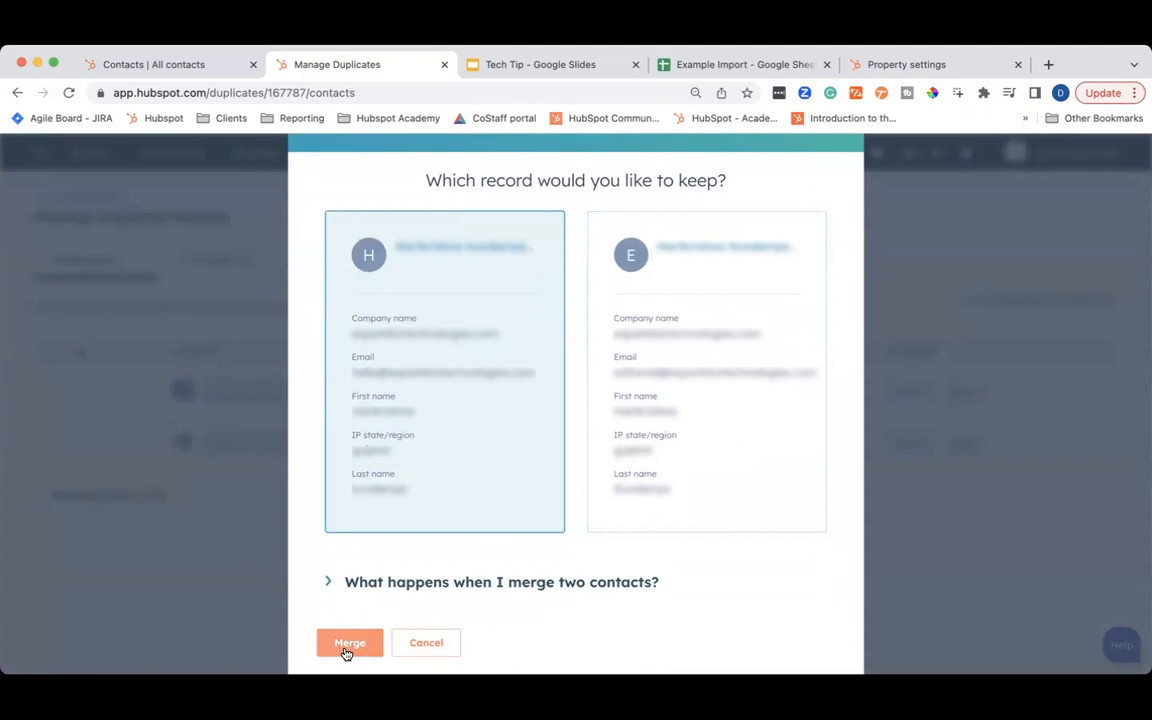
mouse_move(426, 643)
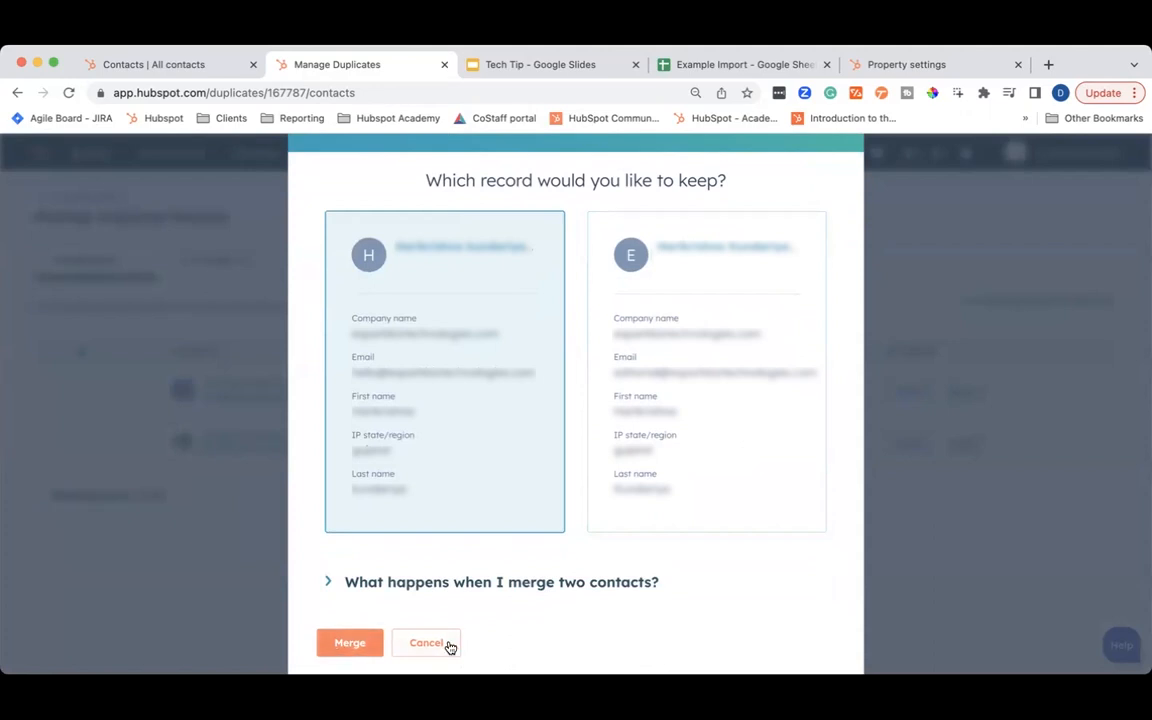
left_click(426, 642)
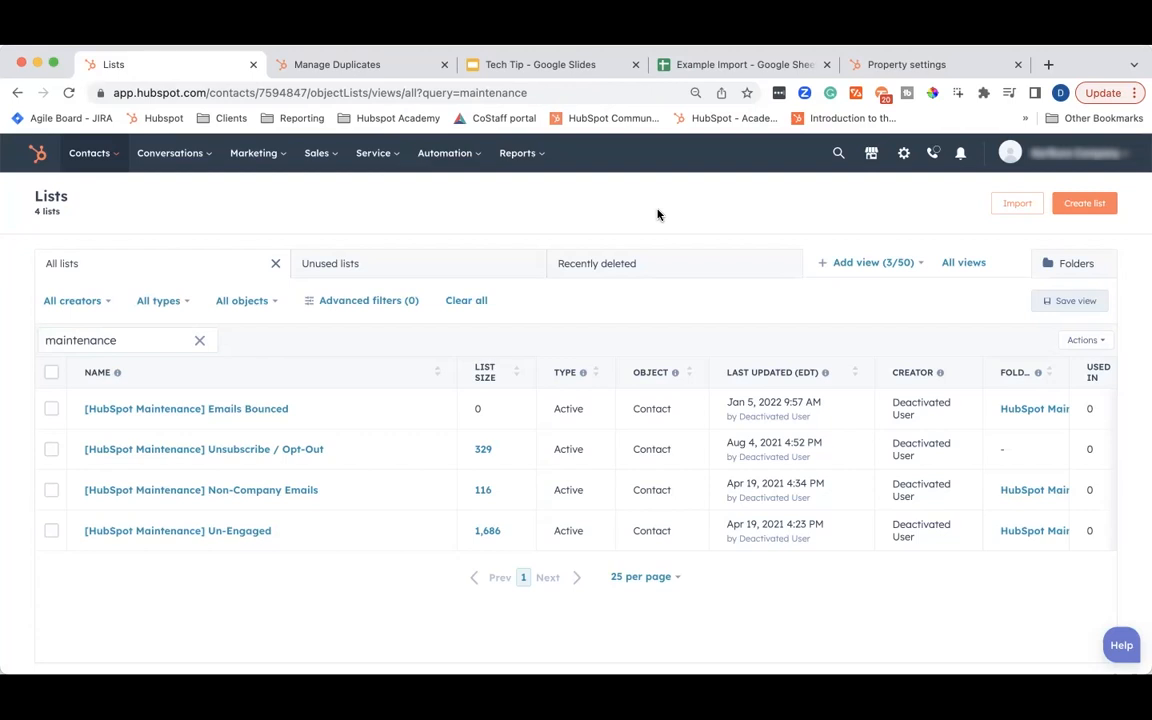
mouse_move(297, 402)
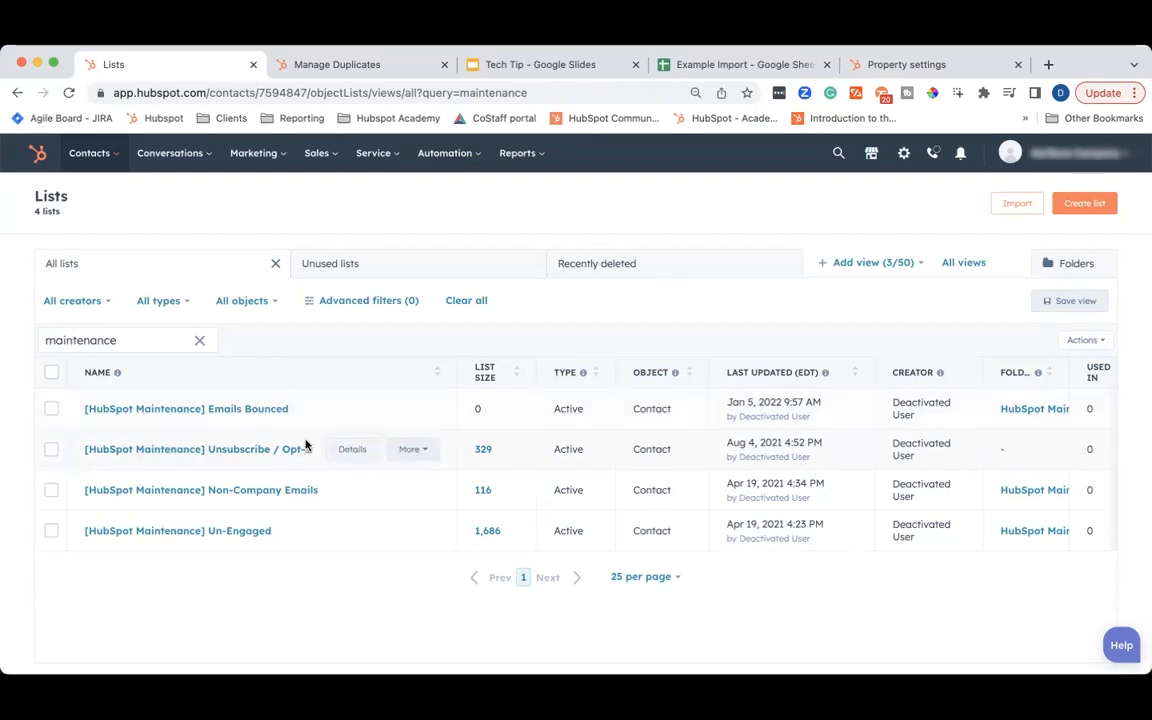
mouse_move(299, 541)
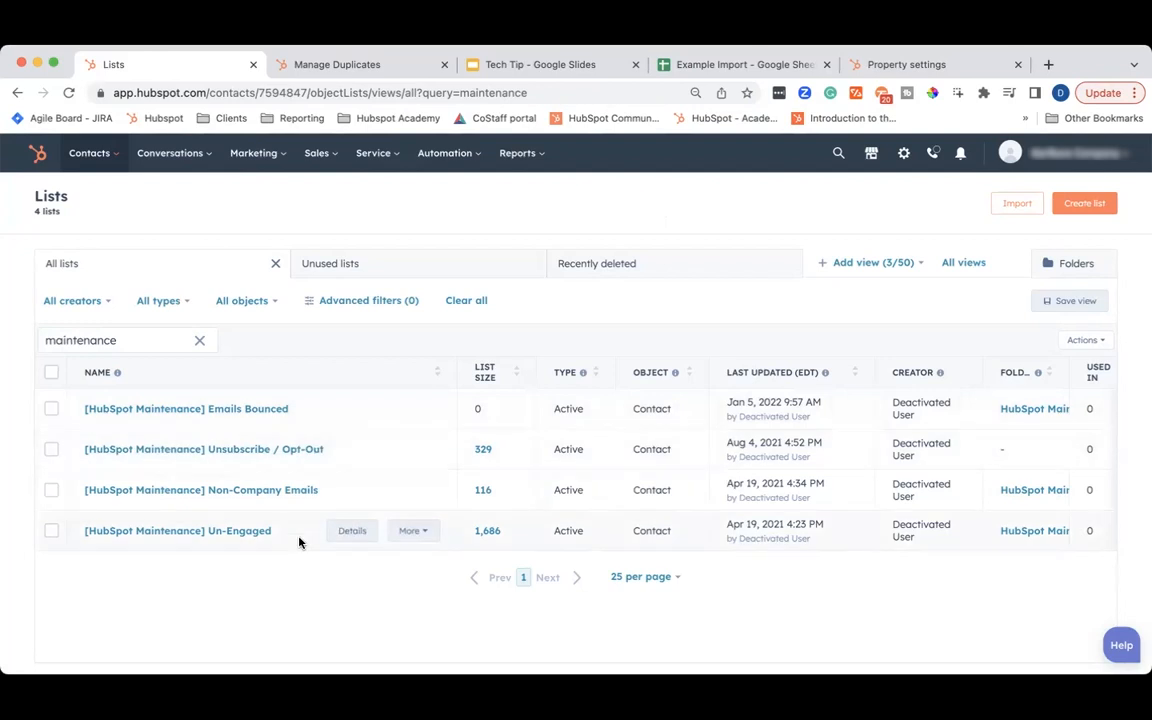
mouse_move(308, 490)
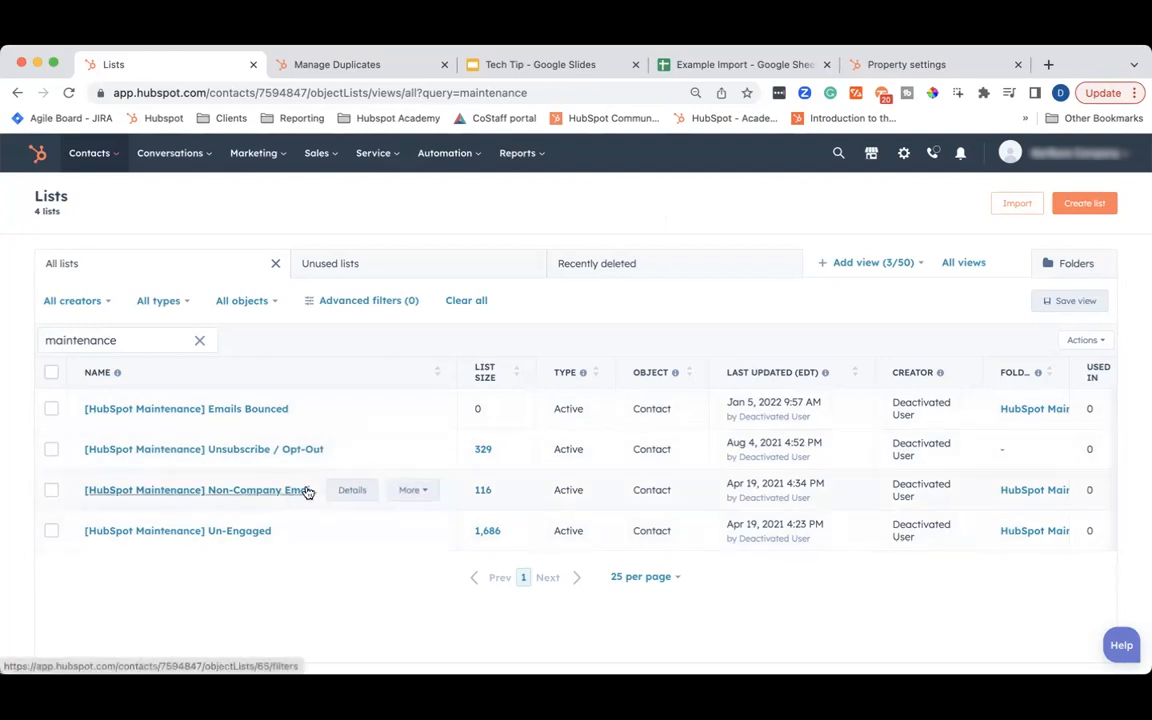
mouse_move(282, 490)
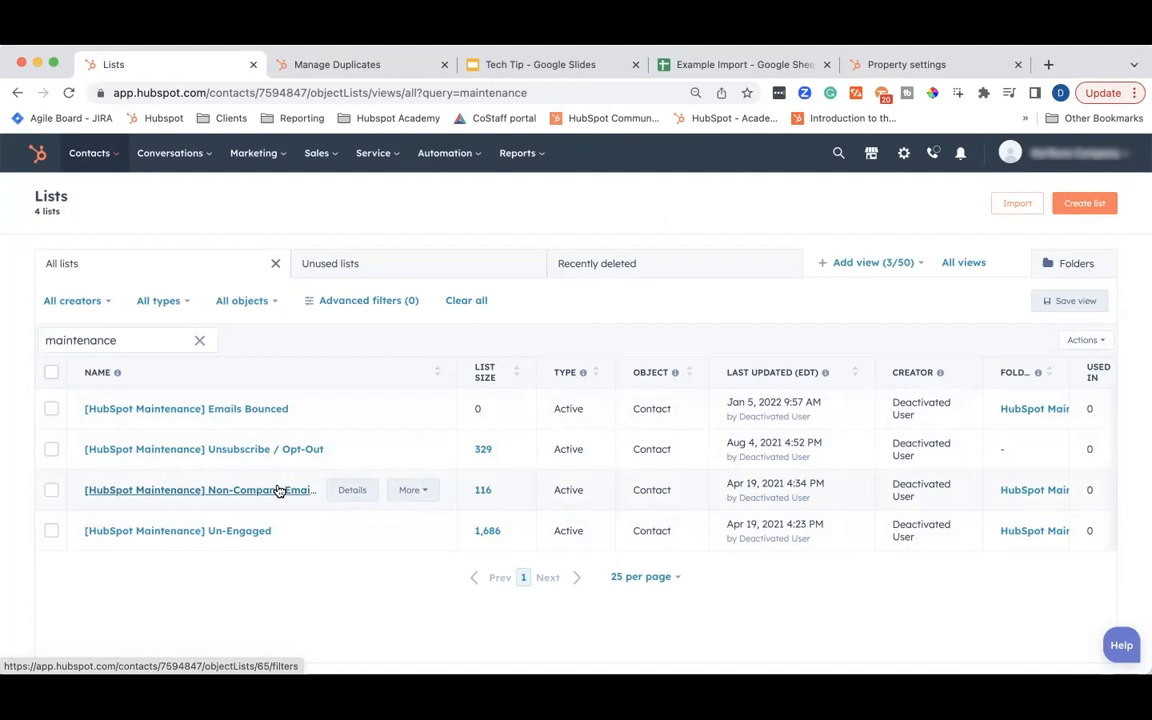
- Open the [HubSpot Maintenance] Unsubscribe / Opt-Out list of 329 contacts
left_click(203, 448)
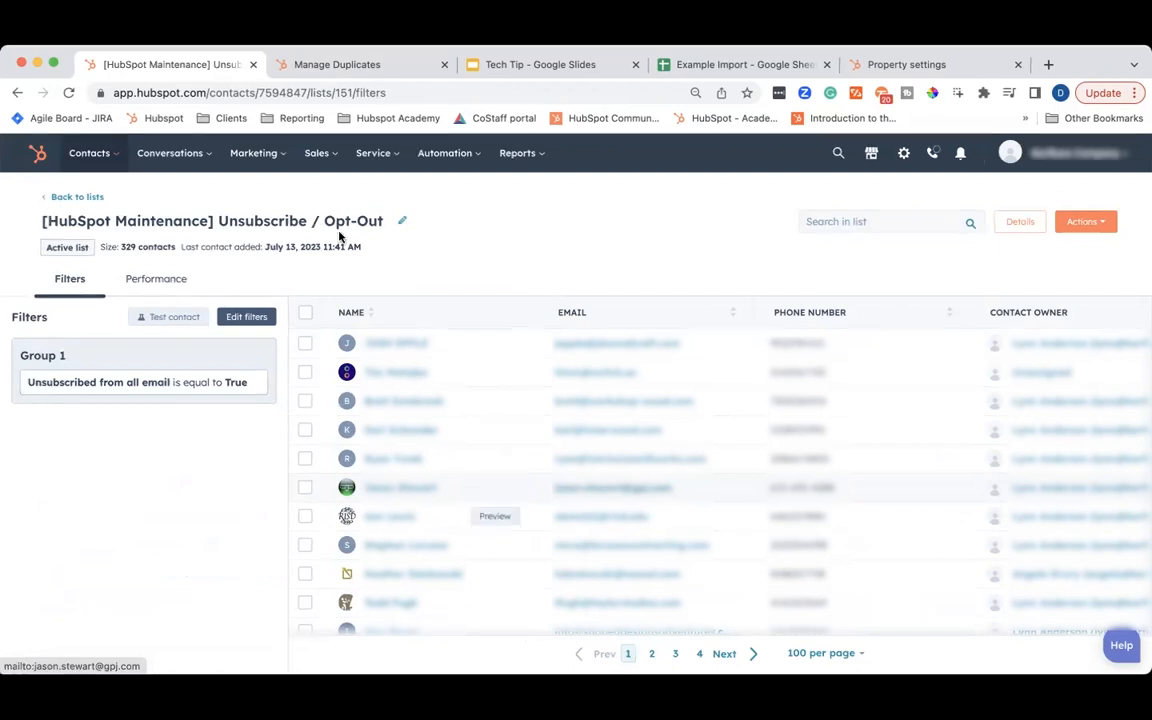
- Set three unsubscribed contacts as non-marketing, which HubSpot reports they already are
left_click(305, 312)
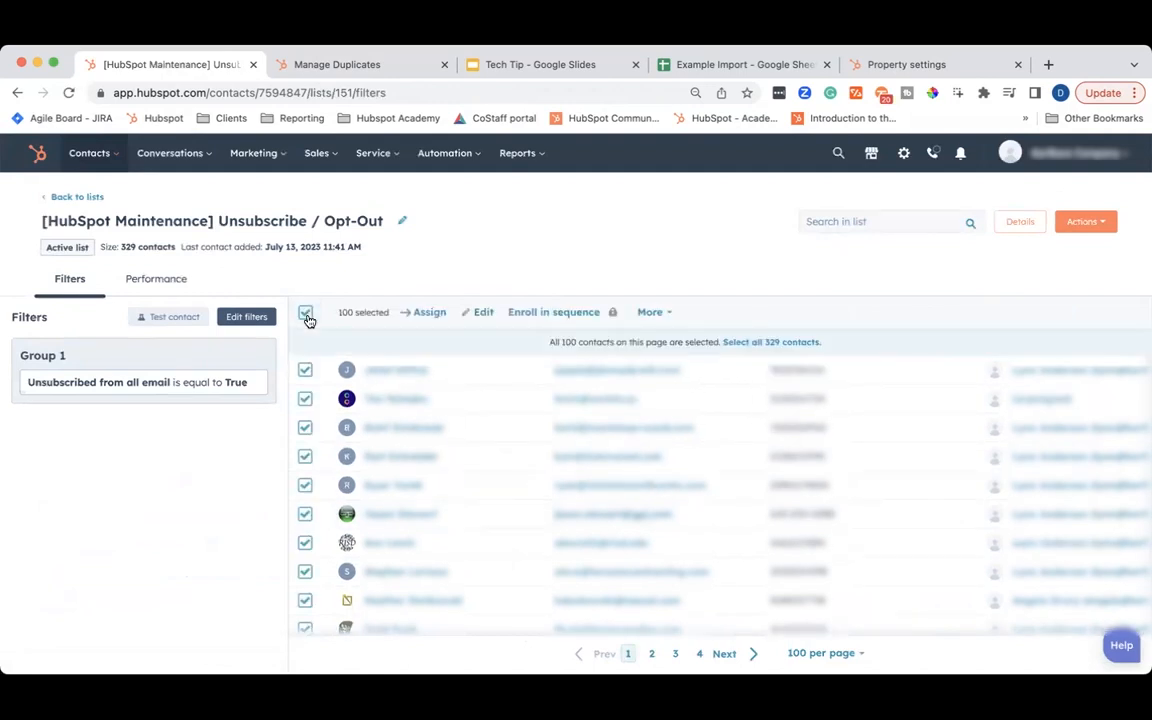
left_click(305, 312)
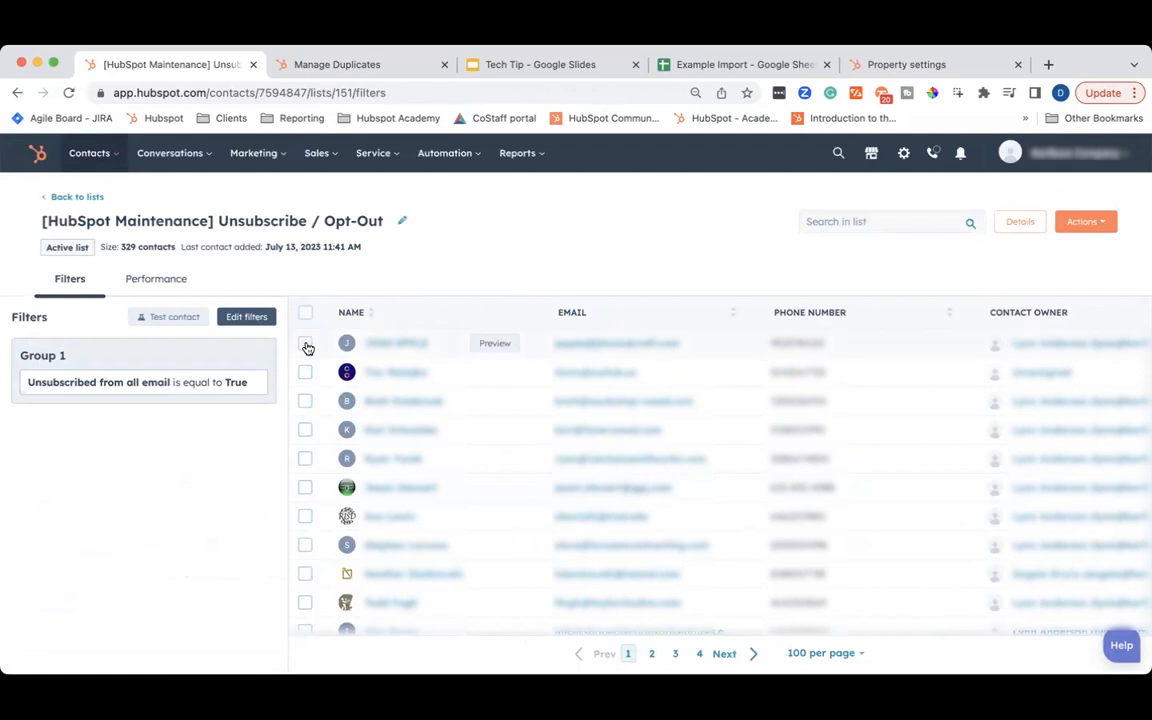
left_click(305, 401)
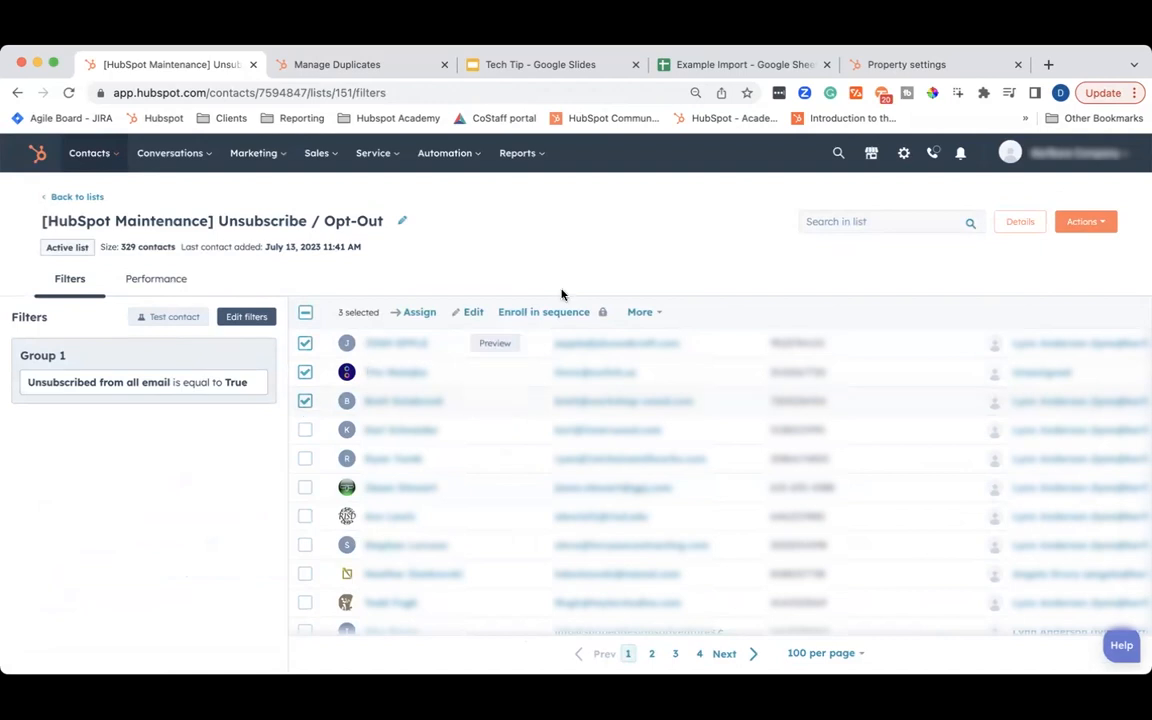
left_click(640, 311)
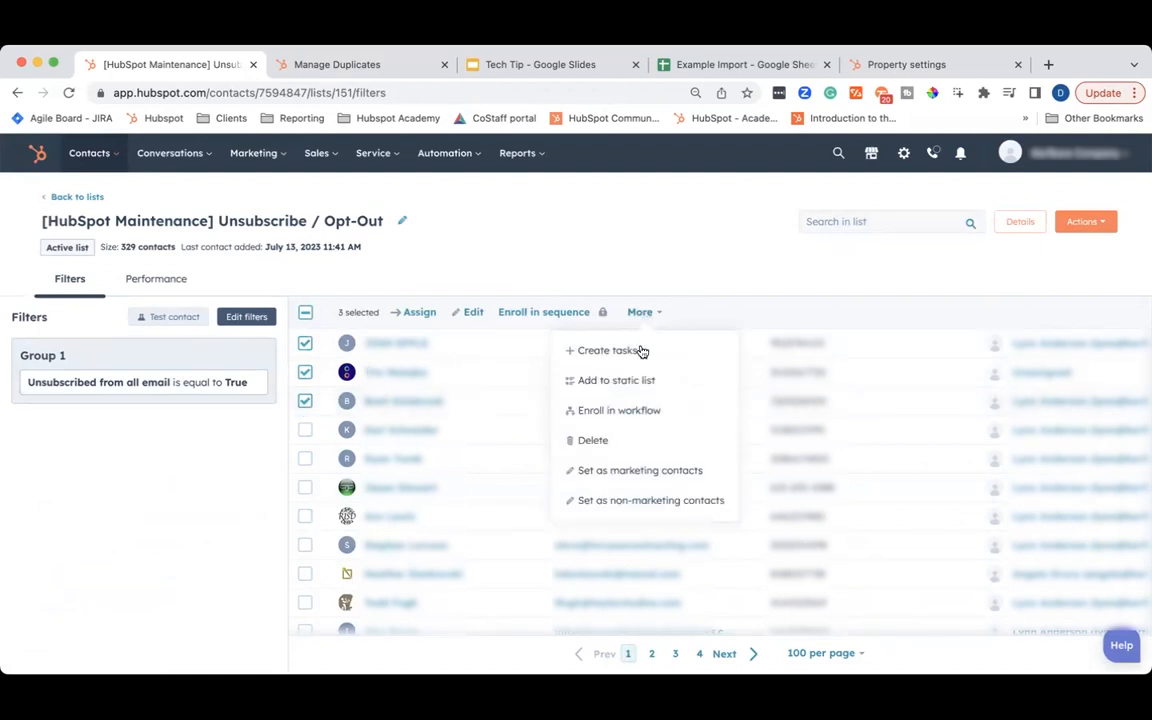
left_click(650, 500)
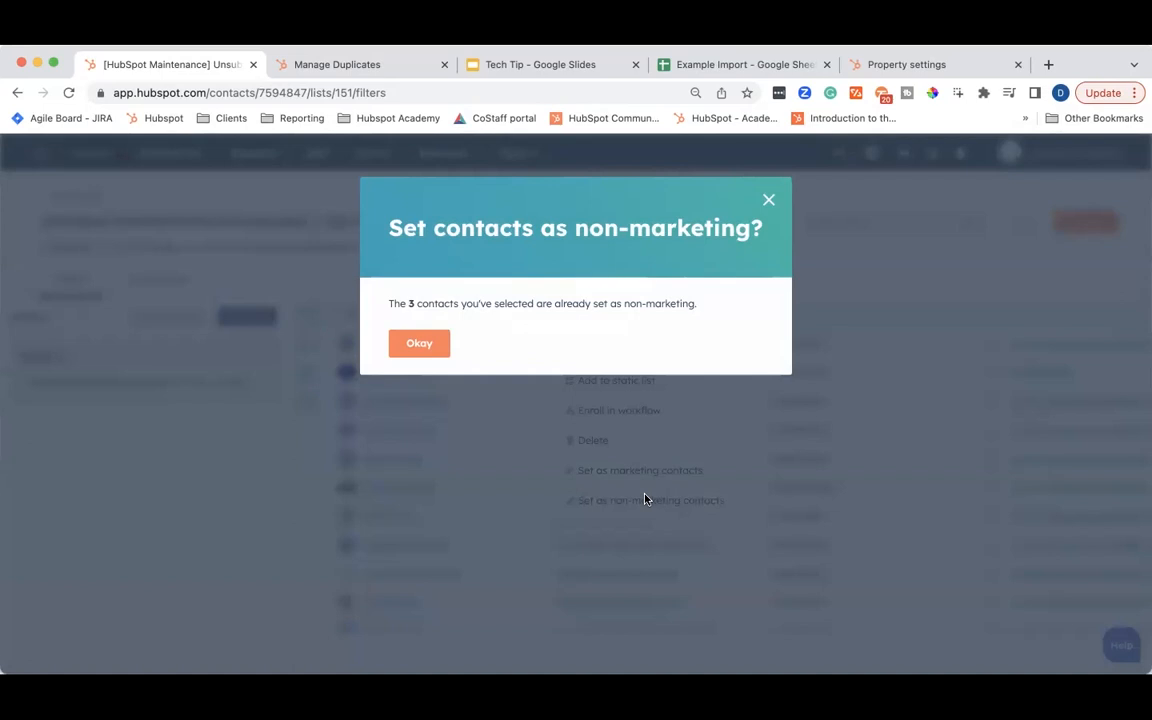
mouse_move(443, 322)
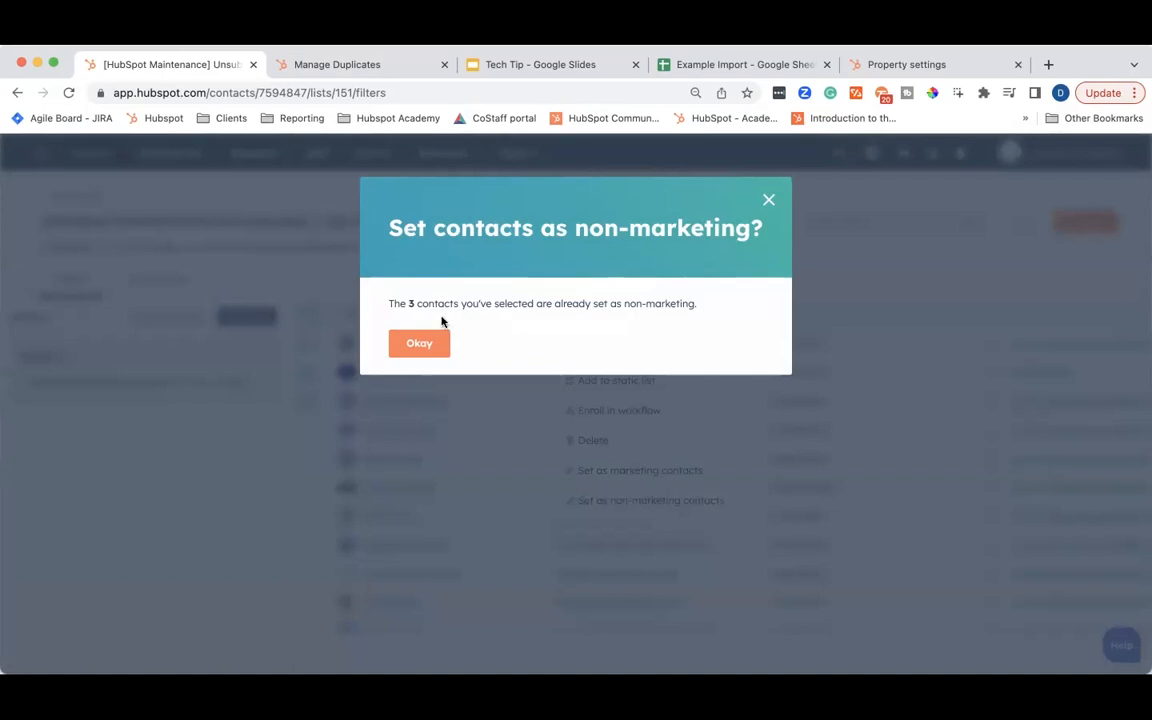
mouse_move(493, 329)
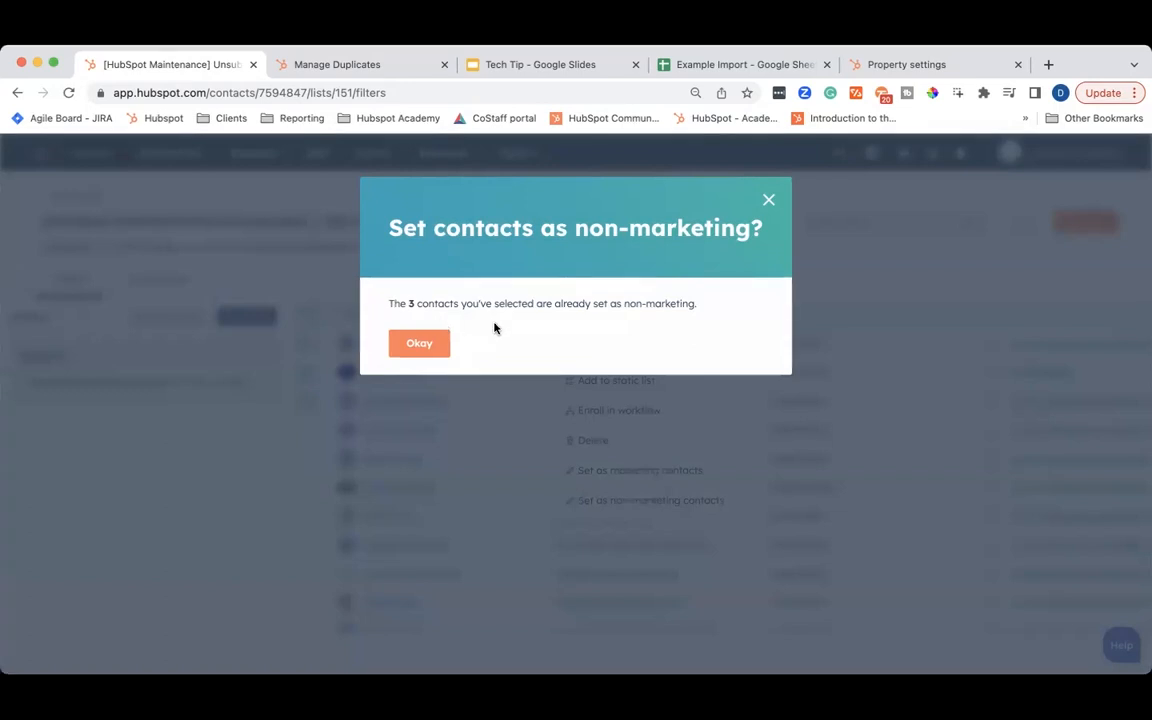